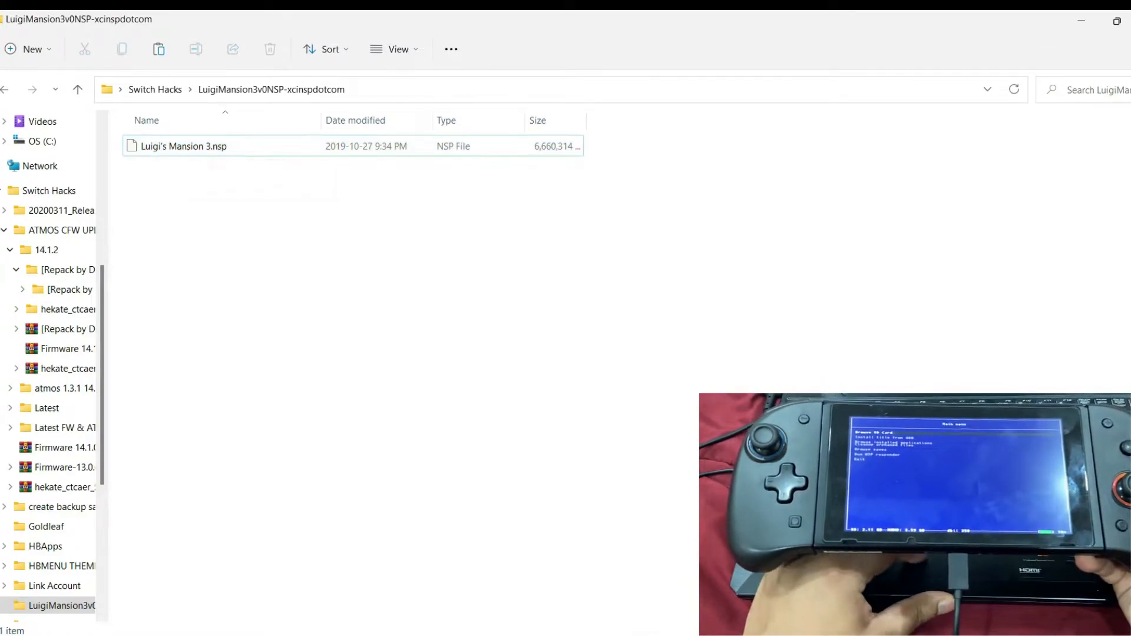
# Go back to the Switch Hacks folder and select the dbibackend program
pyautogui.click(154, 89)
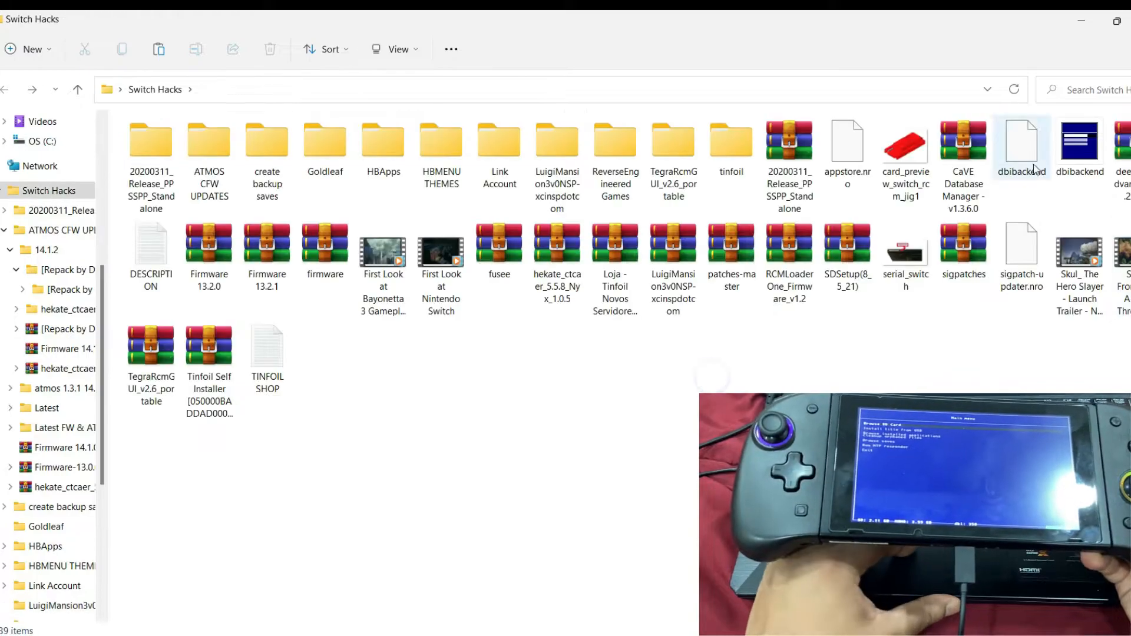
pyautogui.click(440, 256)
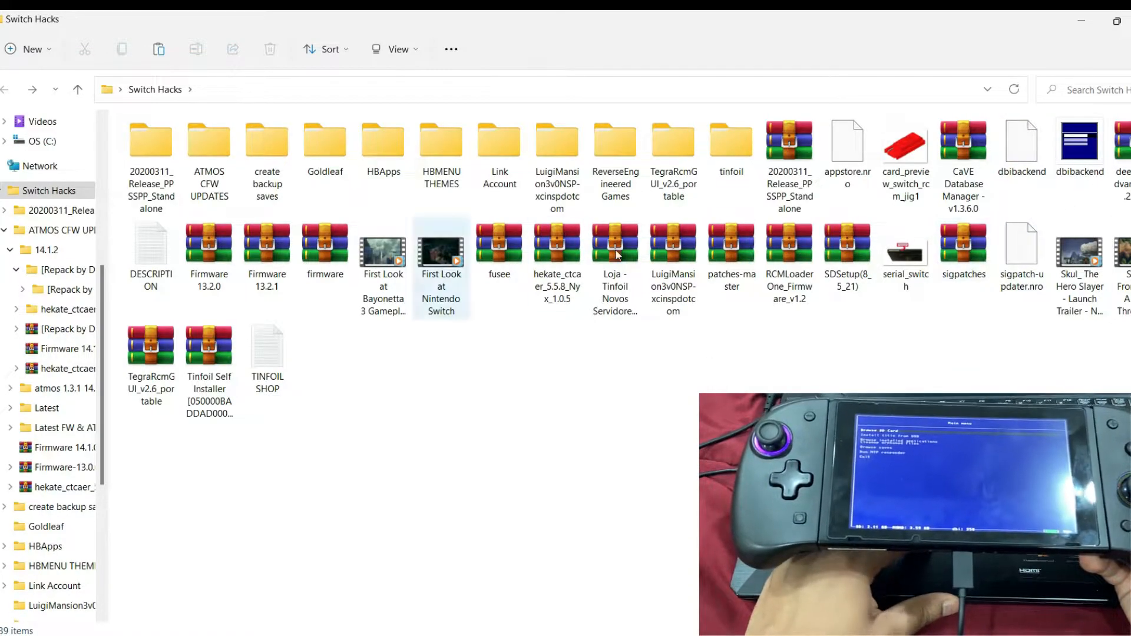
pyautogui.click(1080, 144)
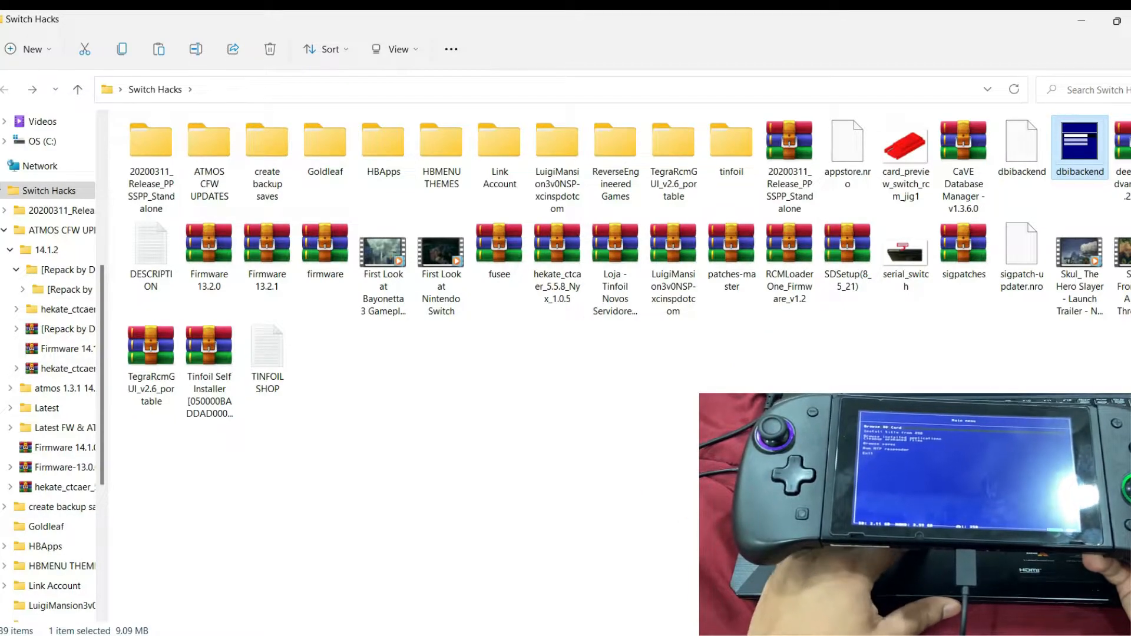
# Launch dbibackend, add Luigi's Mansion 3.nsp to the list, and start the server
pyautogui.doubleClick(1079, 145)
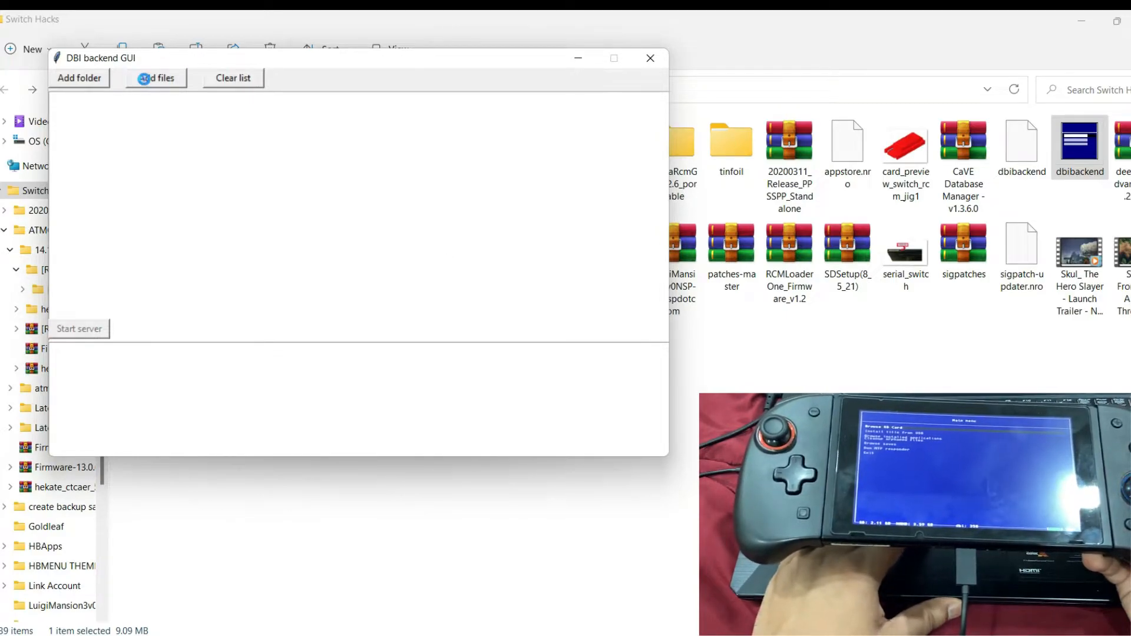
pyautogui.click(155, 78)
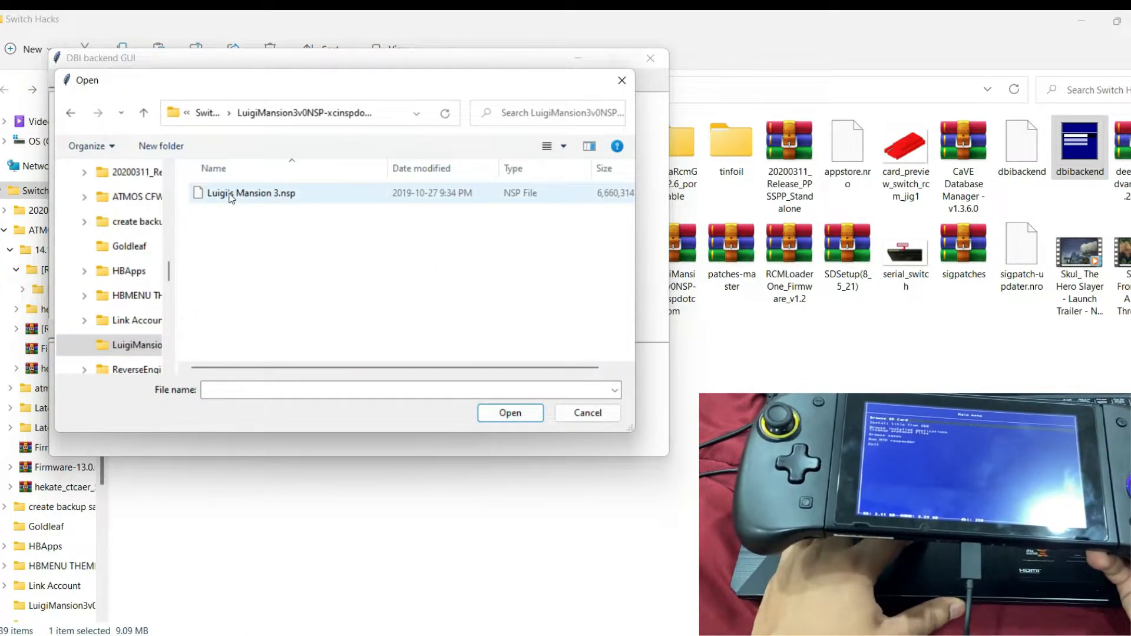
pyautogui.click(511, 412)
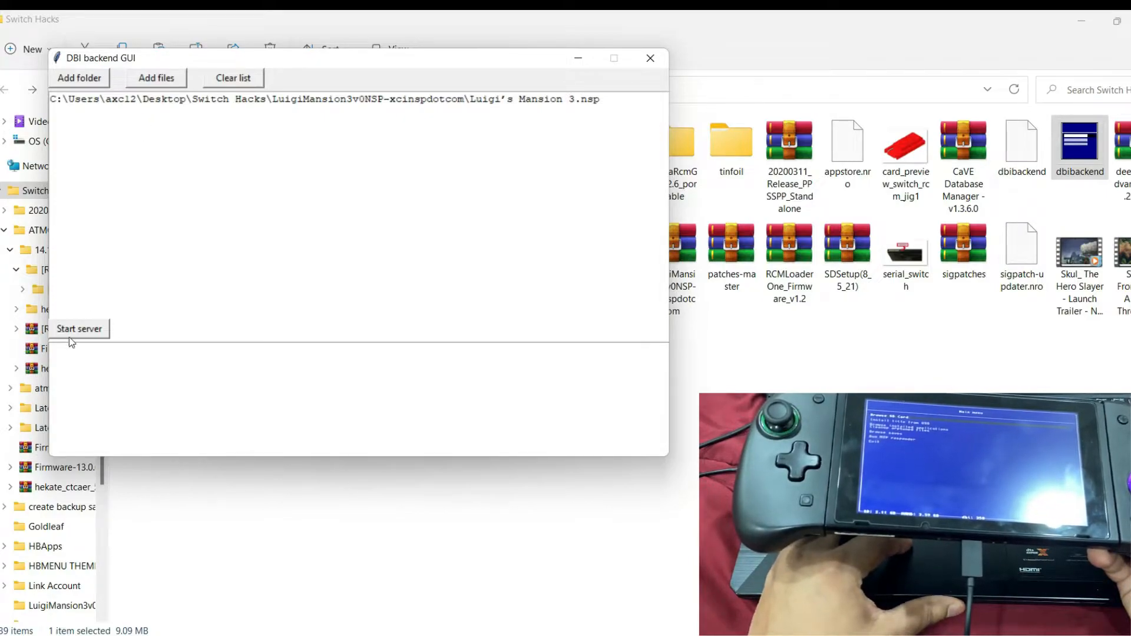
pyautogui.click(79, 328)
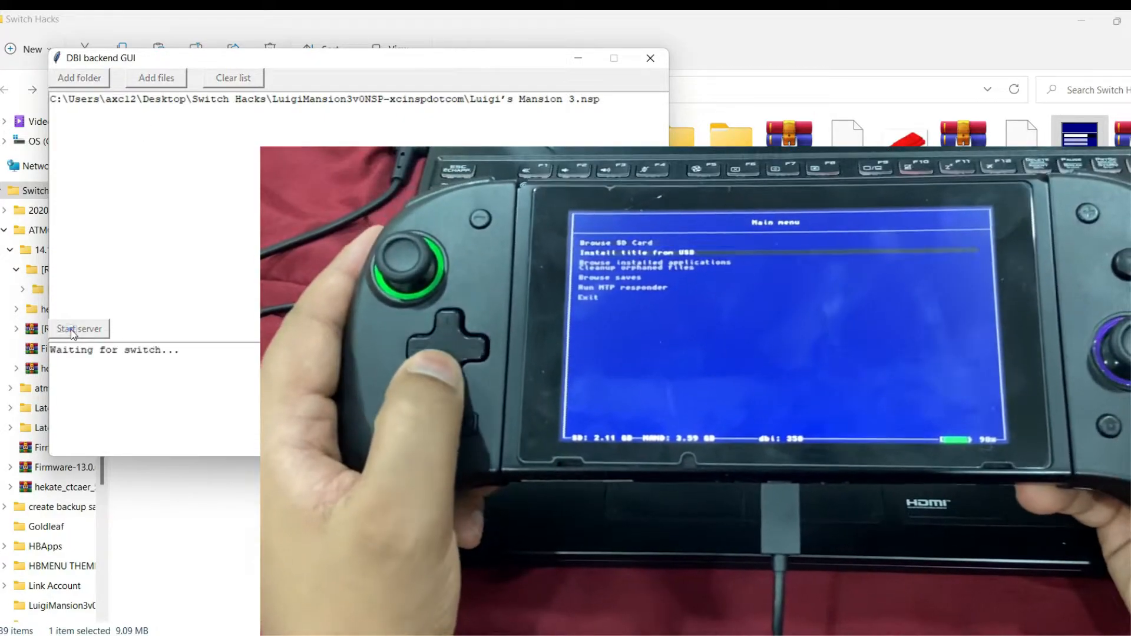